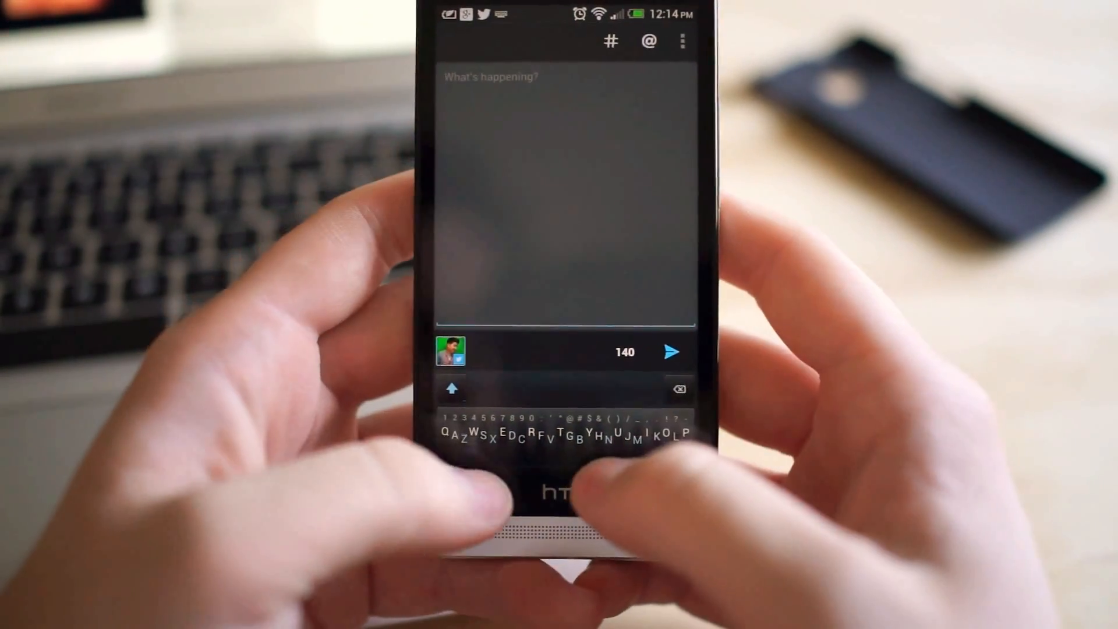
- Type "Let's give this a shot." into the tweet compose box, choosing words from suggestions
{"action": "type", "text": "Let's give"}
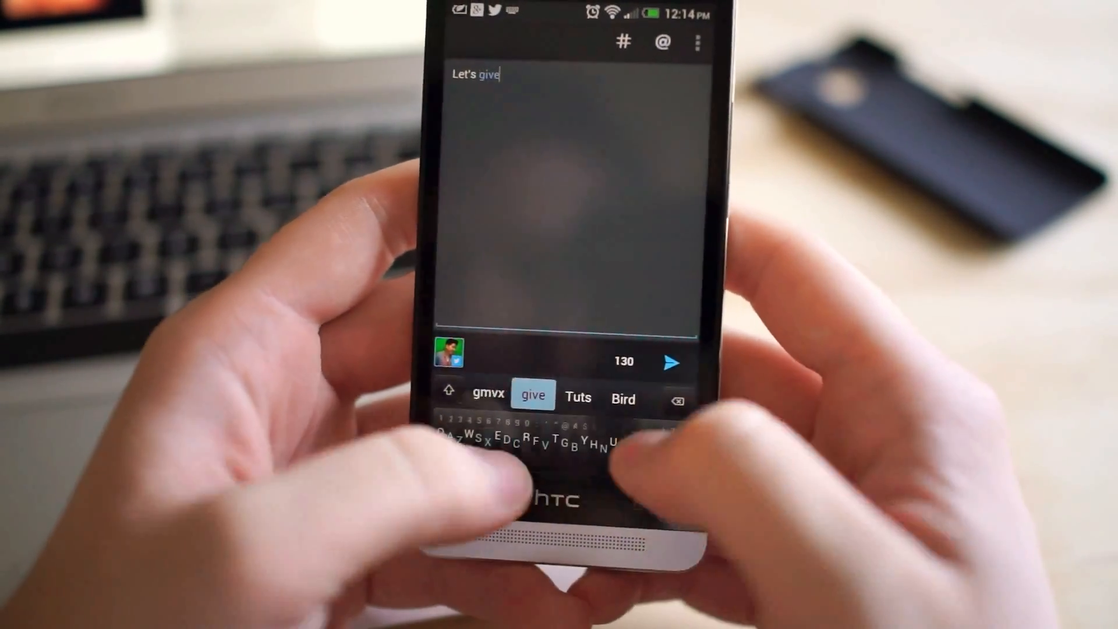
{"action": "type", "text": "this a"}
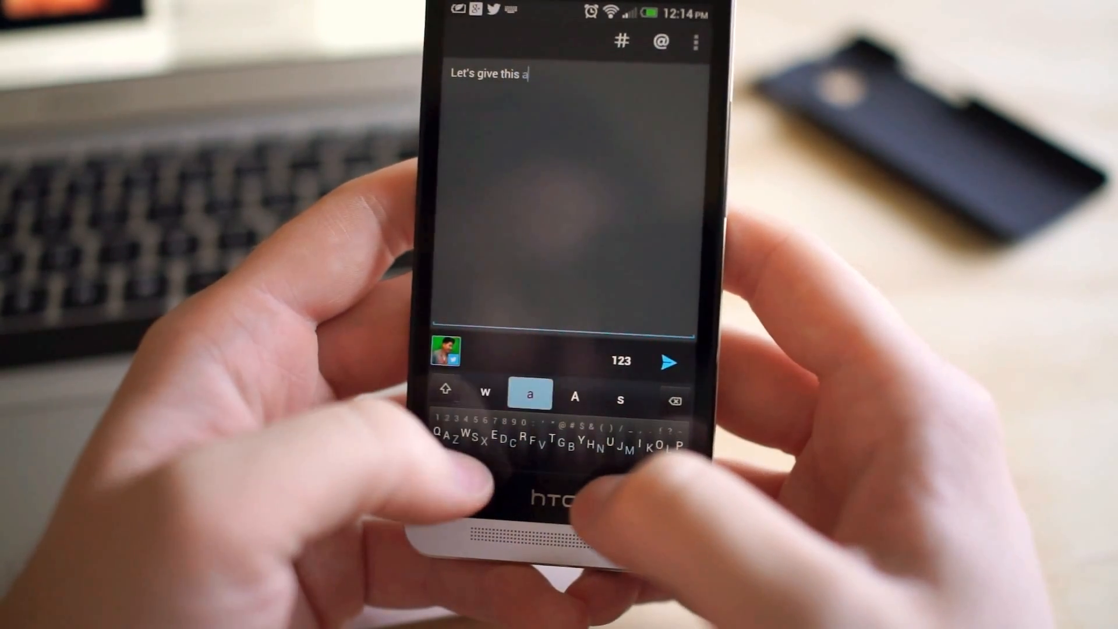
{"action": "type", "text": "Whit"}
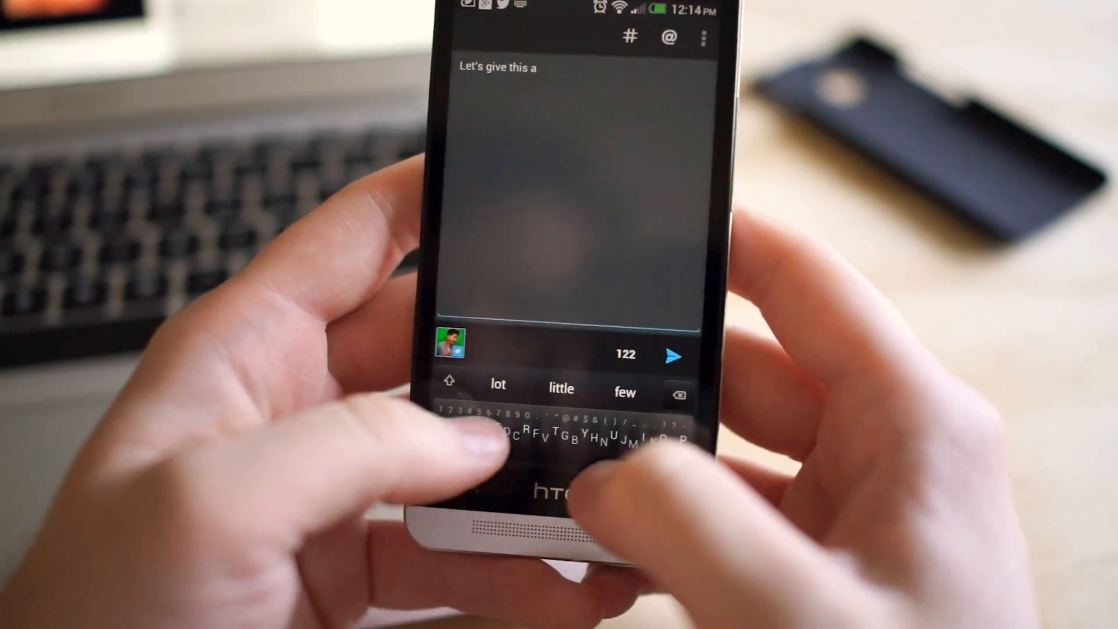
{"action": "type", "text": "shot"}
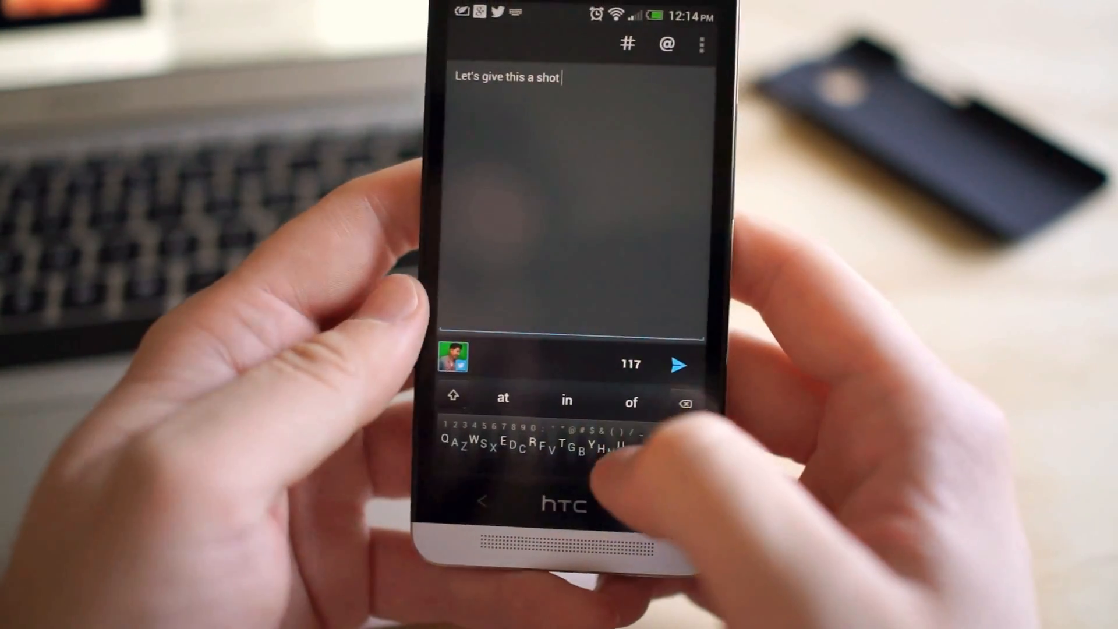
{"action": "type", "text": "."}
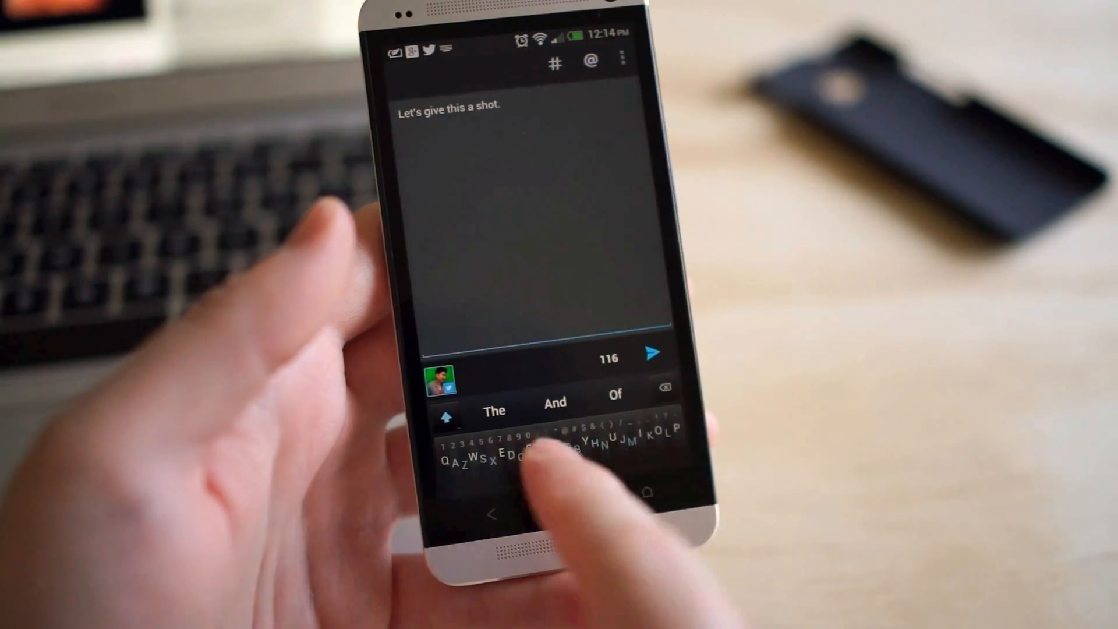
- Backspace the draft until the compose box is empty with 140 characters left
{"action": "type", "text": "."}
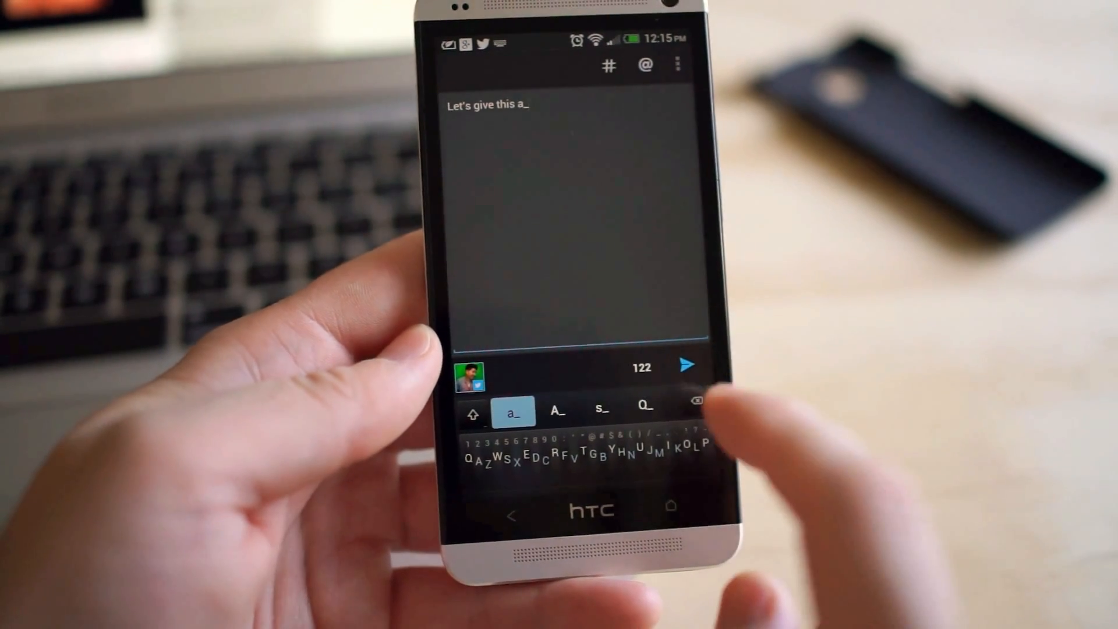
{"action": "left_click", "coordinate": [695, 400]}
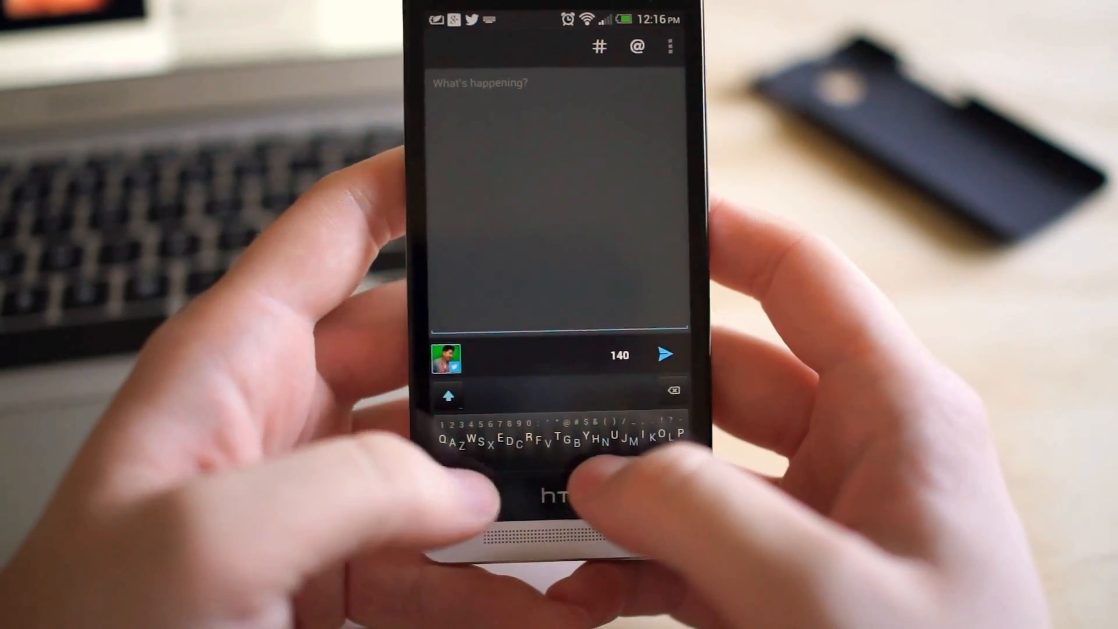
- Reach the Minuum Settings screen scrolled to the Sizing section
{"action": "type", "text": "He"}
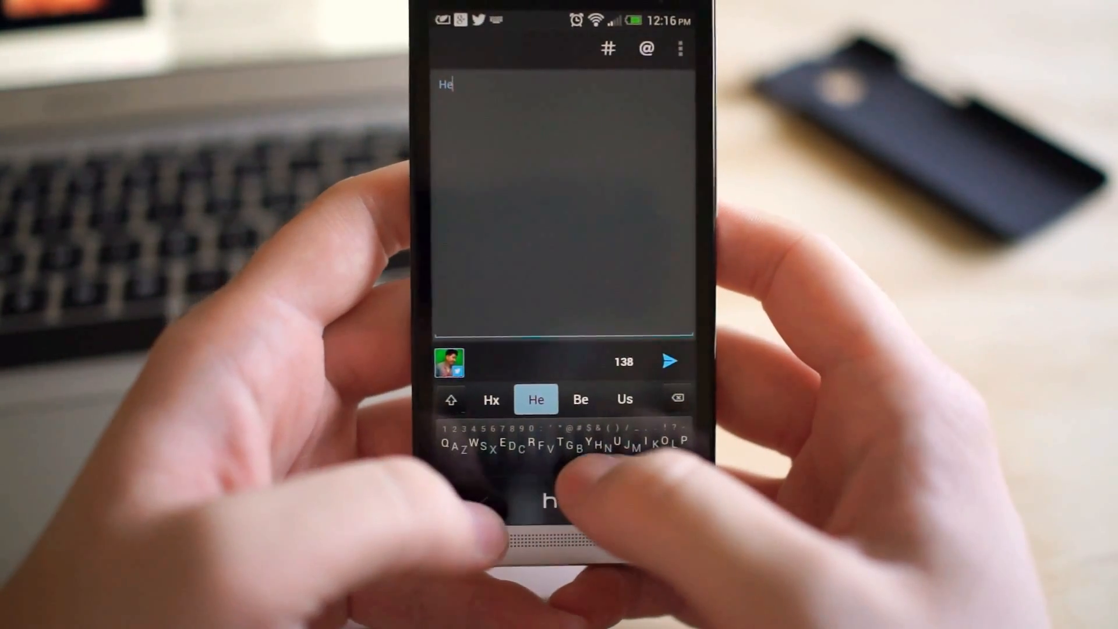
{"action": "type", "text": "yyyyyyy"}
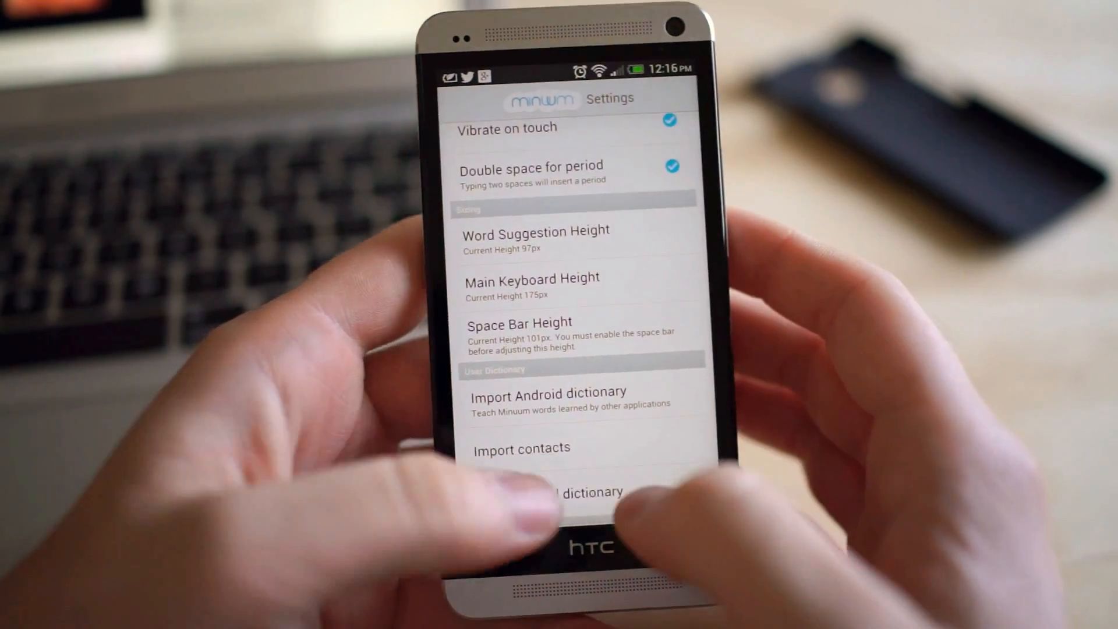
- Lower the Word Suggestion Height slider from 97px to 75px and confirm
{"action": "left_click", "coordinate": [535, 228]}
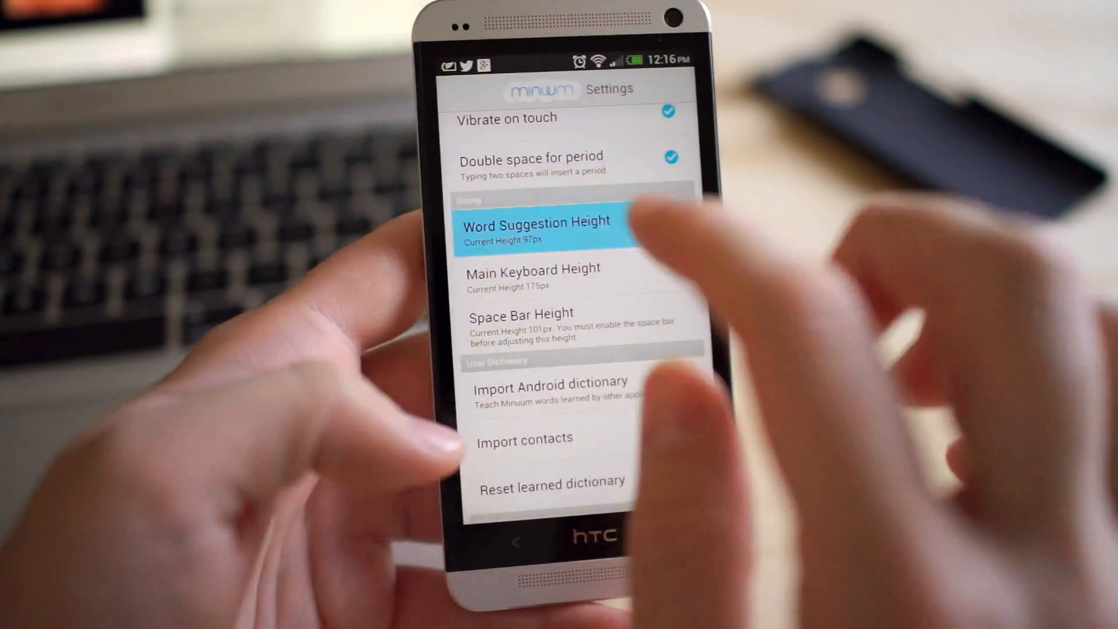
{"action": "left_click", "coordinate": [535, 231]}
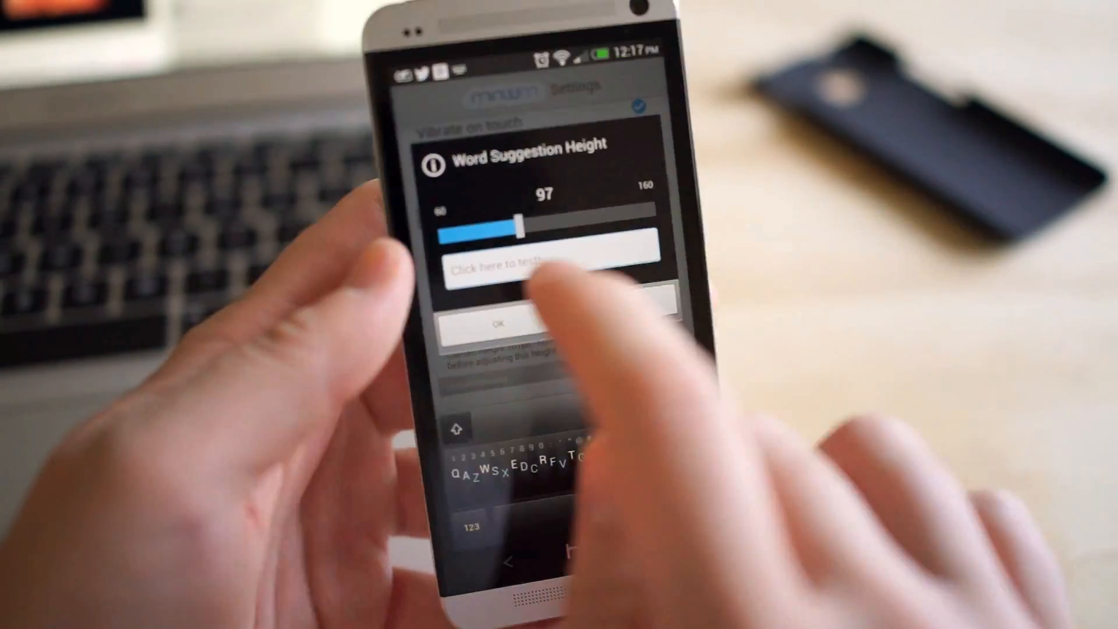
{"action": "left_click_drag", "start_coordinate": [521, 225], "coordinate": [546, 228]}
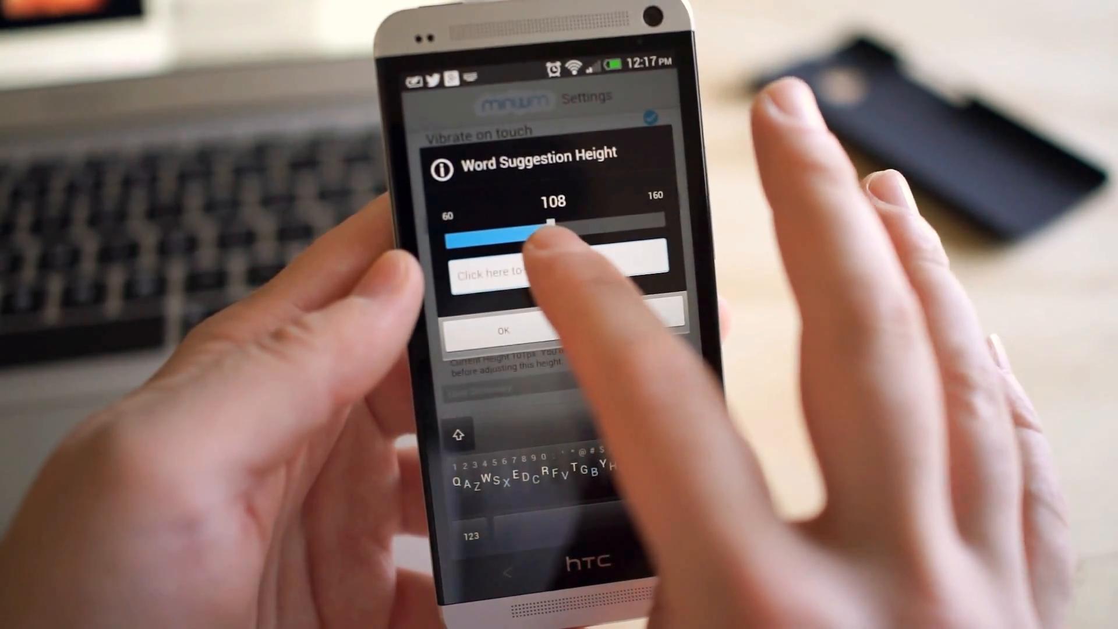
{"action": "left_click_drag", "start_coordinate": [542, 227], "coordinate": [638, 210]}
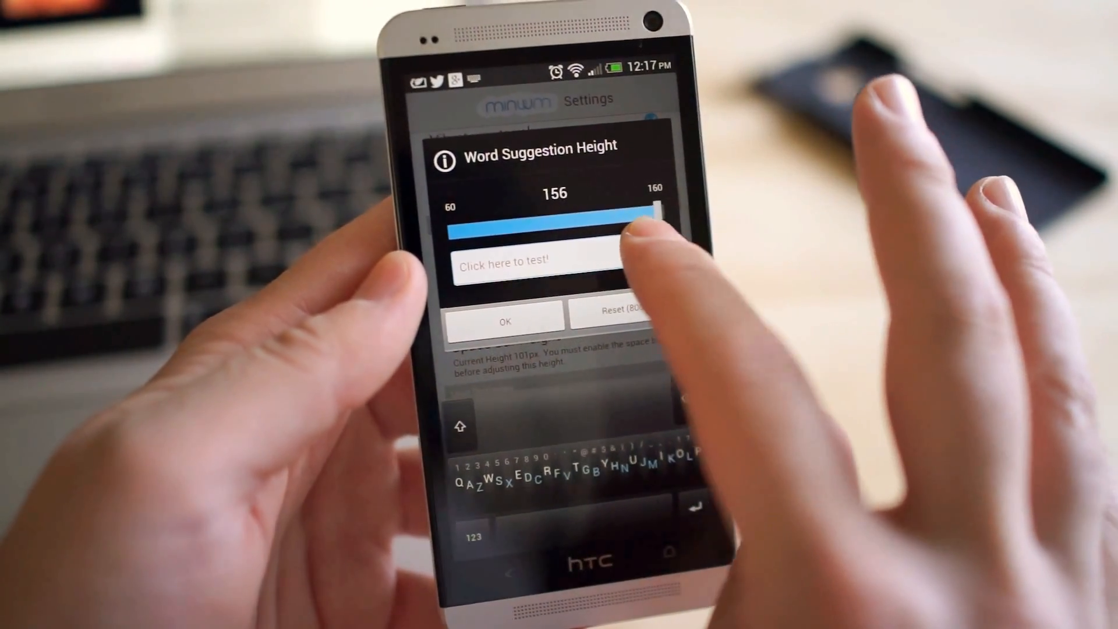
{"action": "left_click_drag", "start_coordinate": [638, 221], "coordinate": [477, 246]}
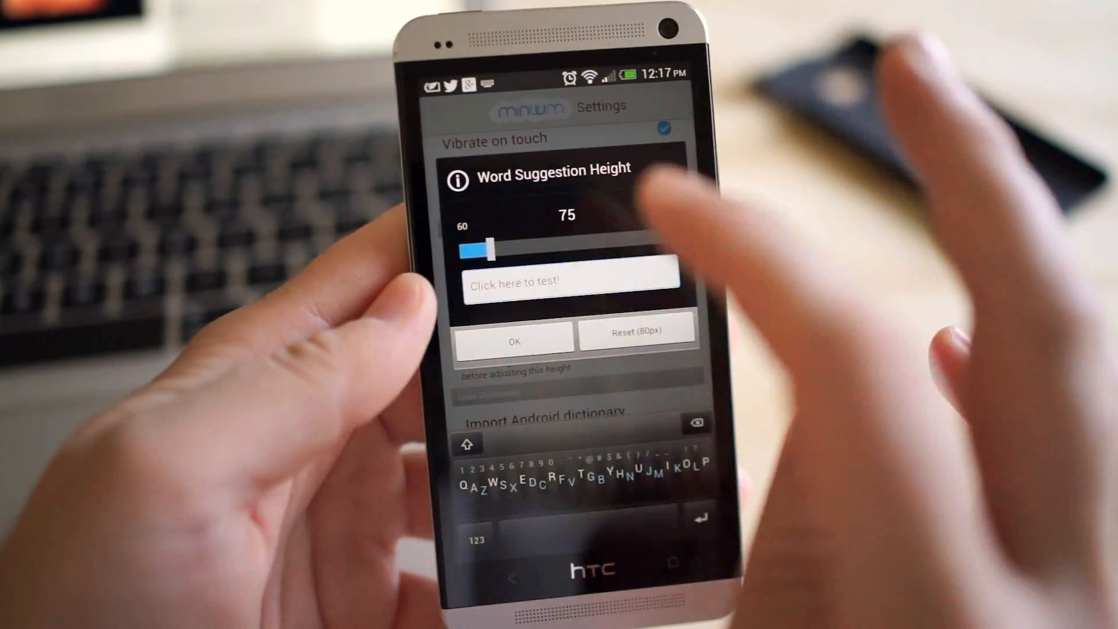
{"action": "left_click", "coordinate": [514, 341]}
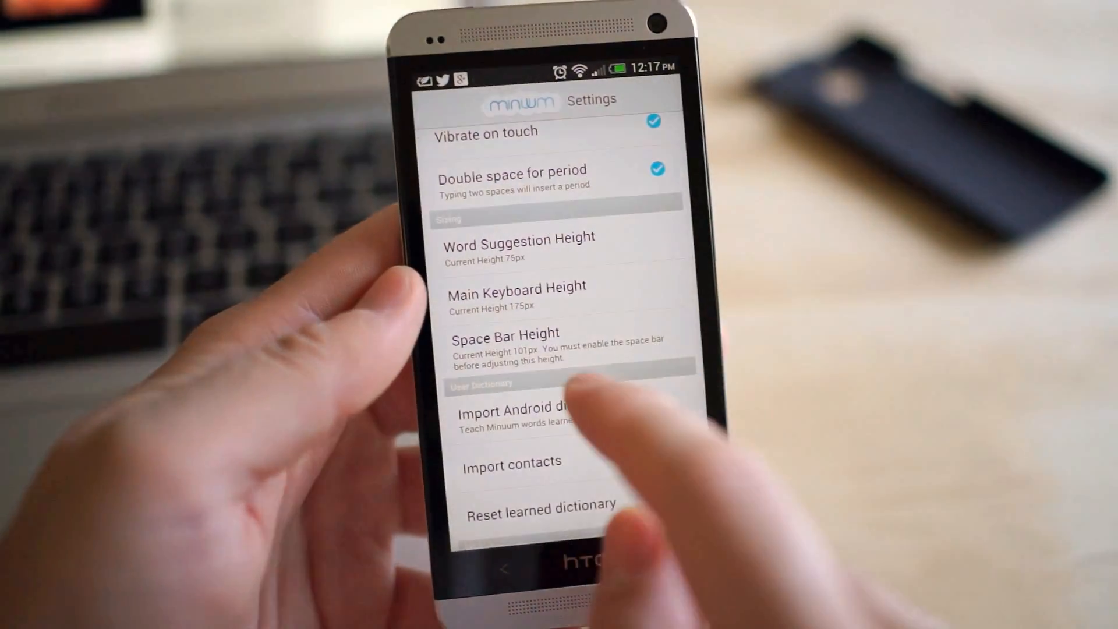
- Leave Main Keyboard Height at 175px and return to the empty compose screen
{"action": "left_click", "coordinate": [516, 286]}
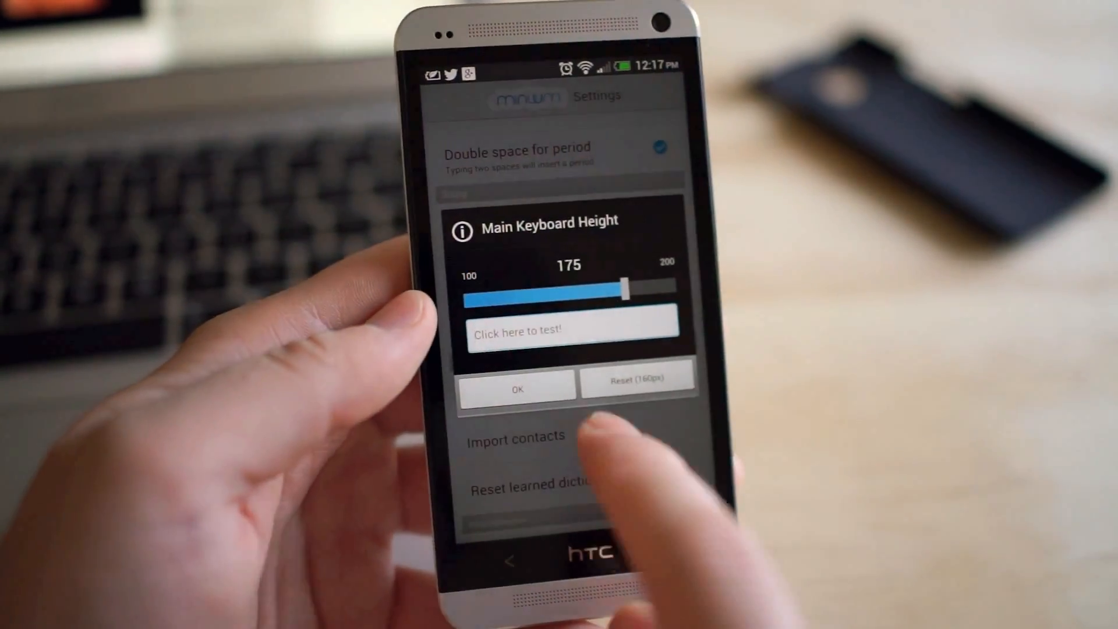
{"action": "left_click", "coordinate": [571, 330]}
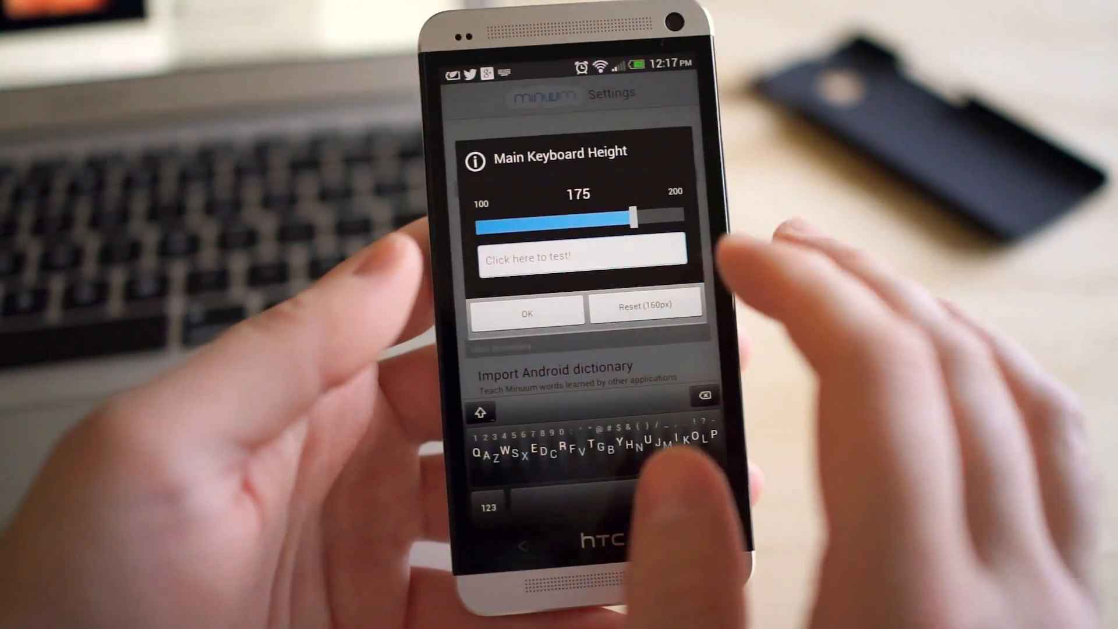
{"action": "left_click", "coordinate": [526, 313]}
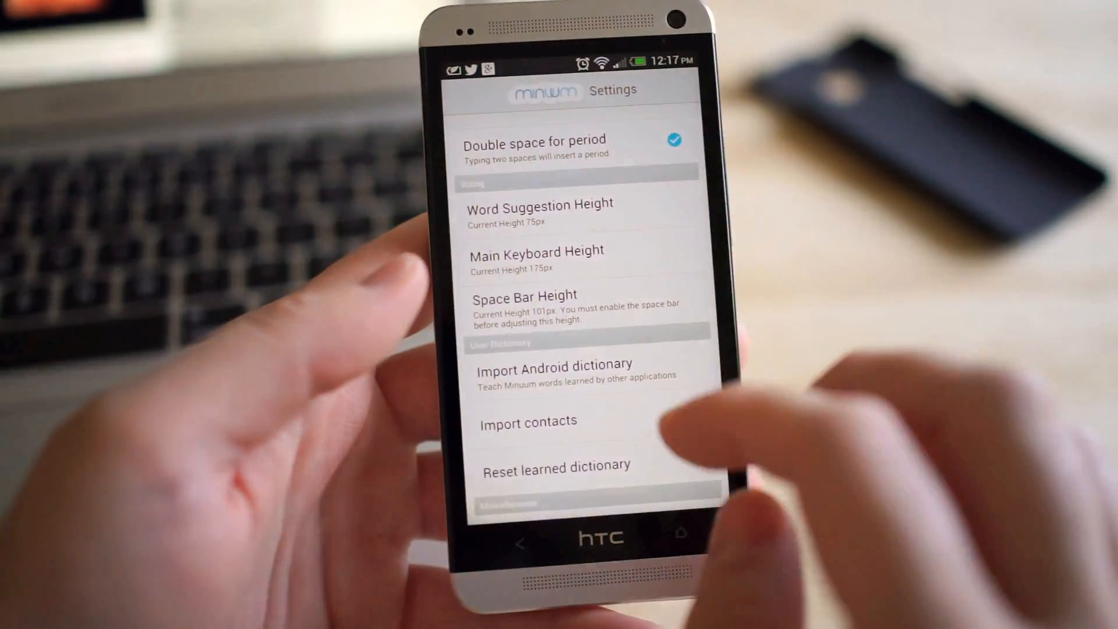
{"action": "scroll", "scroll_direction": "down", "scroll_amount": 3}
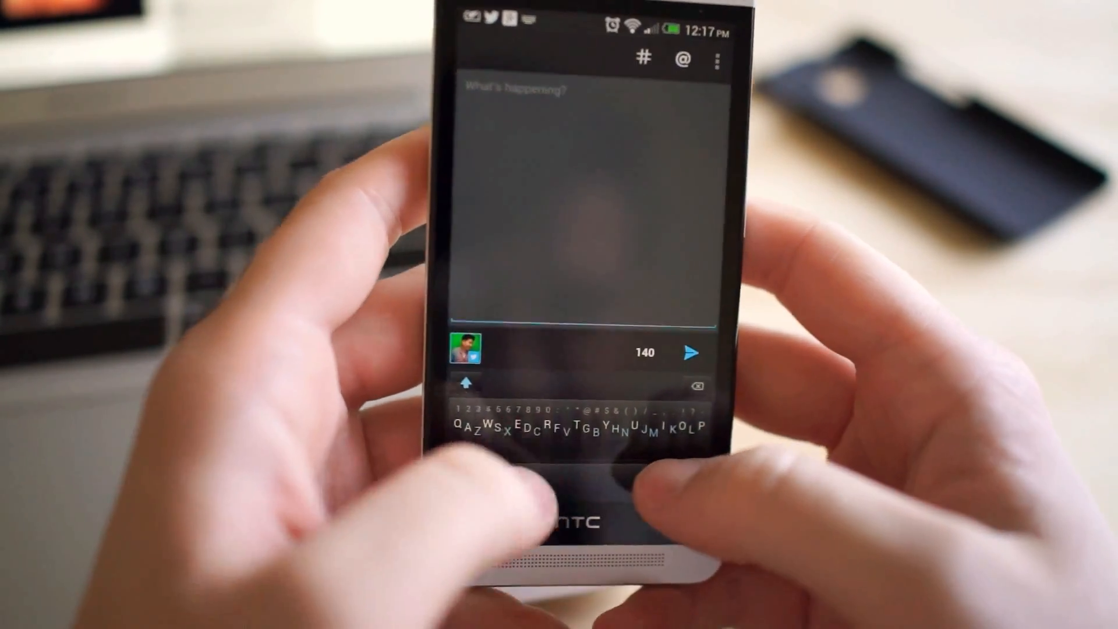
- Type "Trying out the new Minuum", adding Minuum from the suggestion bar
{"action": "type", "text": "Trying"}
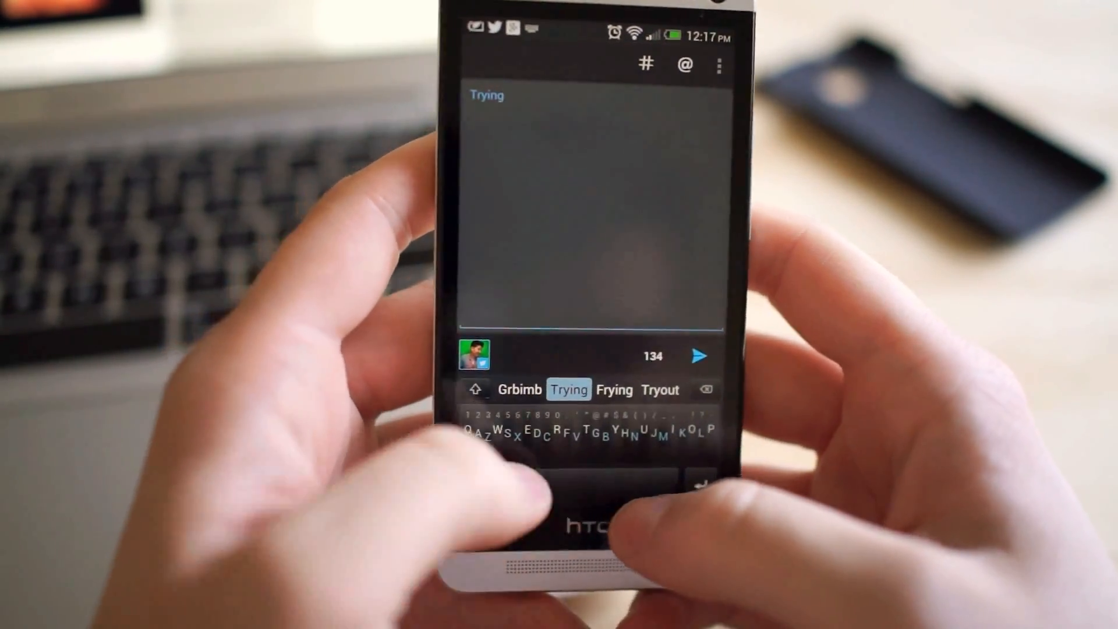
{"action": "type", "text": "out by"}
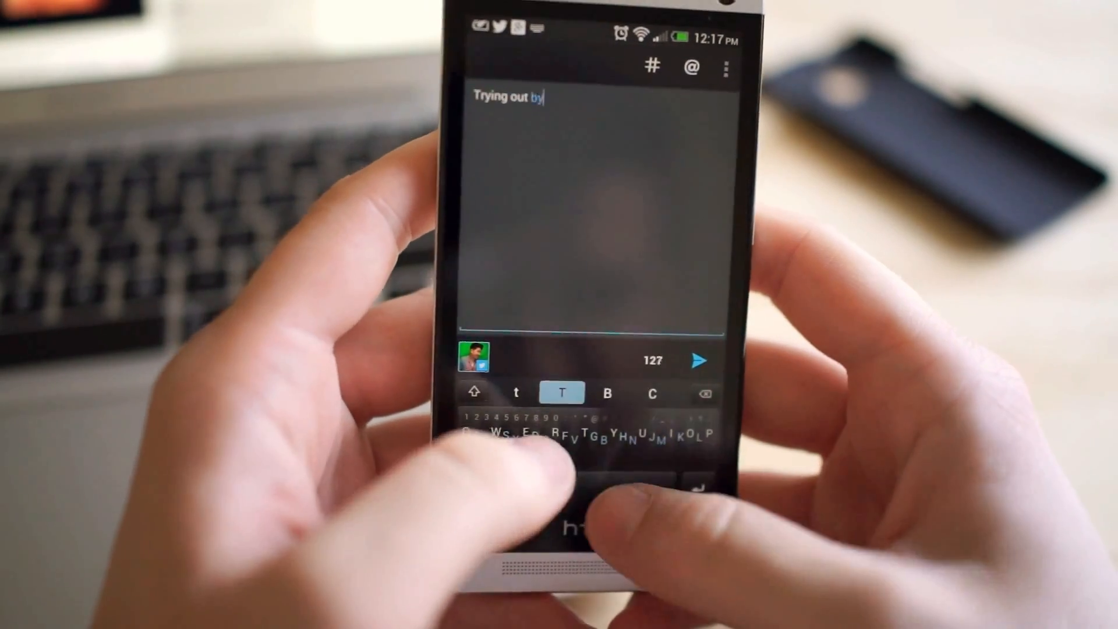
{"action": "type", "text": "the news"}
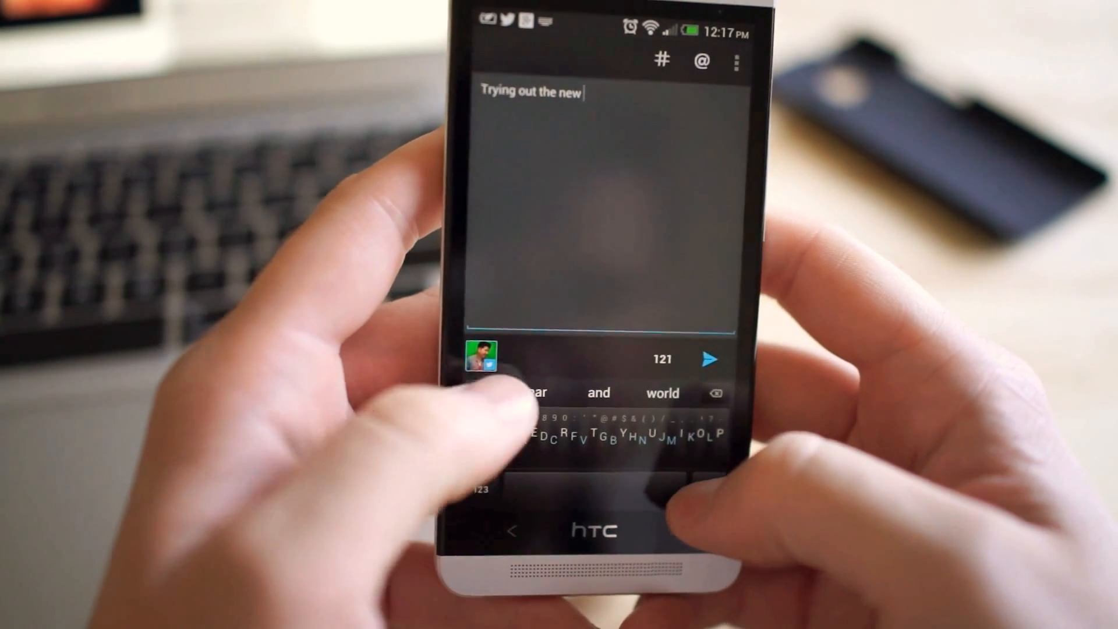
{"action": "type", "text": "l"}
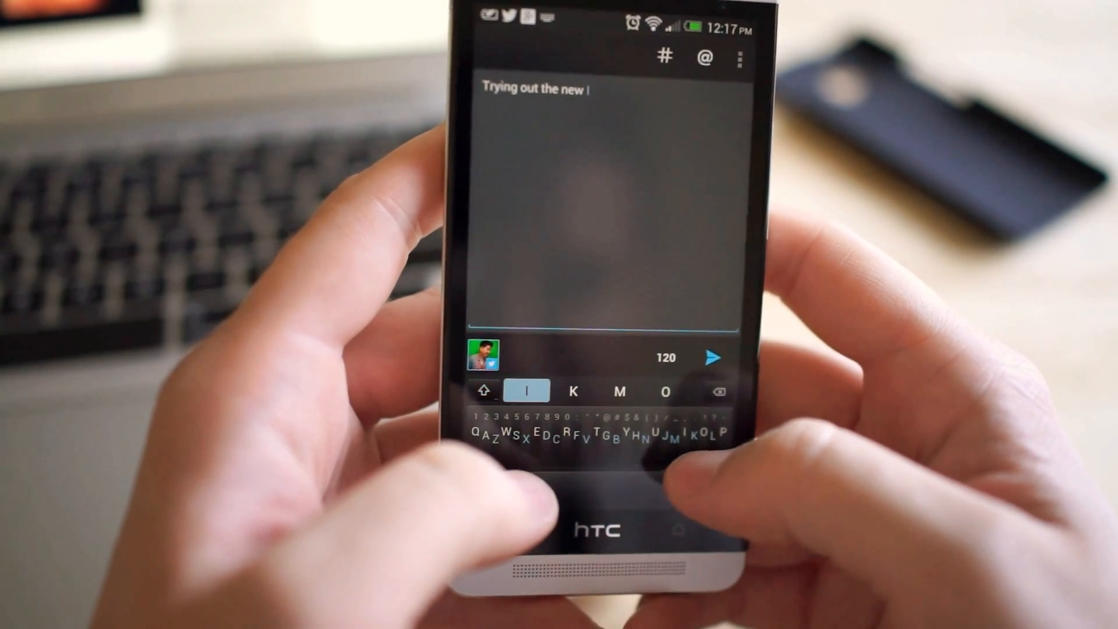
{"action": "left_click", "coordinate": [528, 392]}
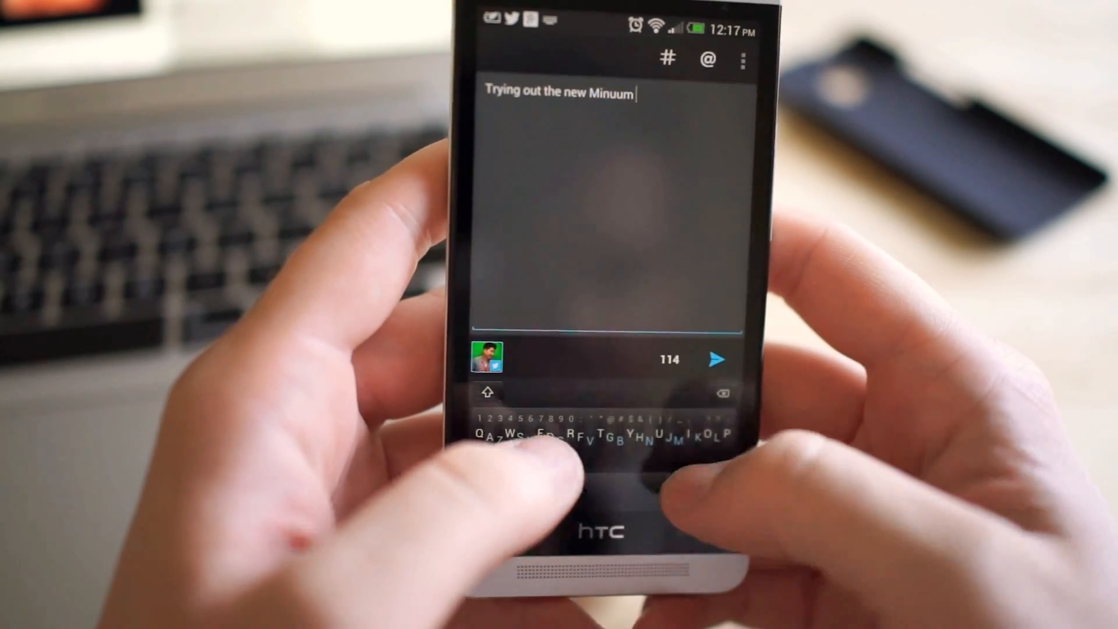
- Finish with "keyboard application", deleting the mistaken word "alluded" along the way
{"action": "type", "text": "keyboard"}
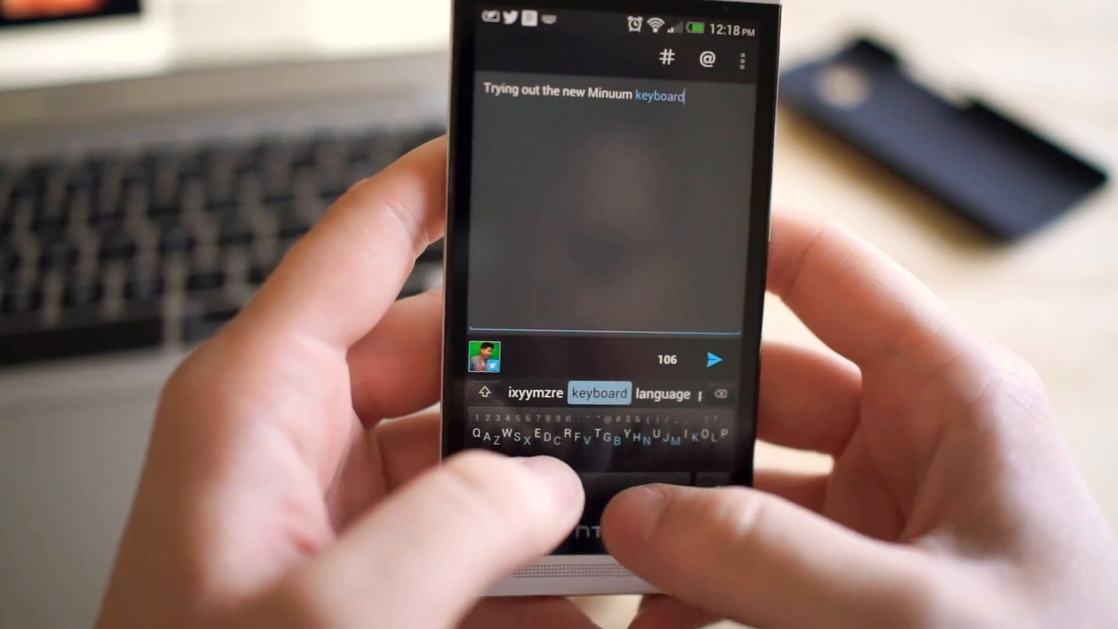
{"action": "type", "text": "Allie"}
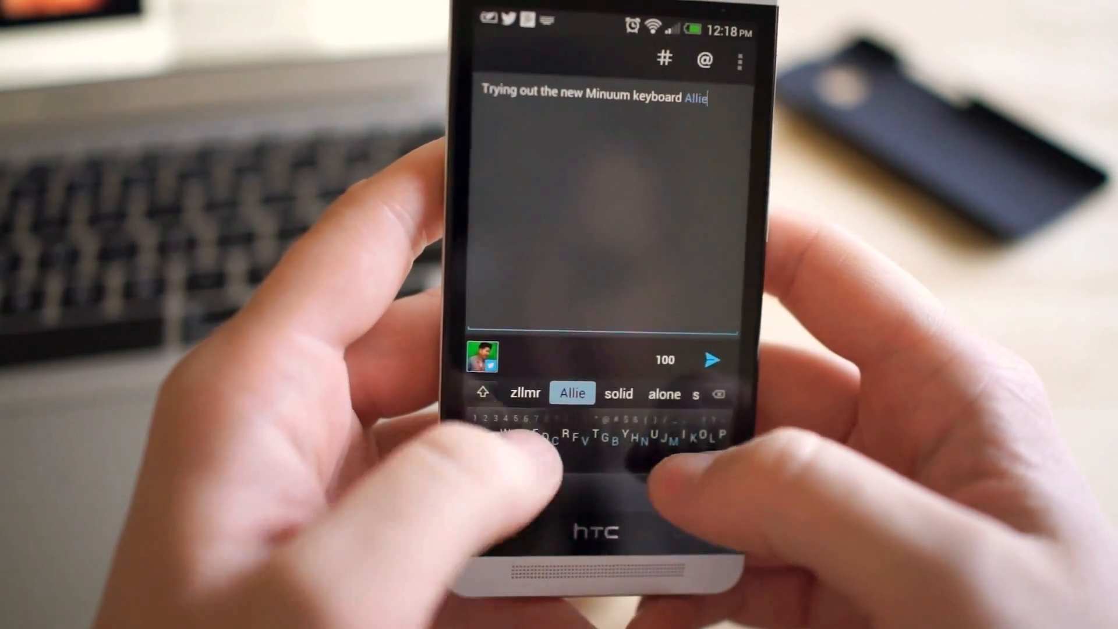
{"action": "type", "text": "zllmrwfnm"}
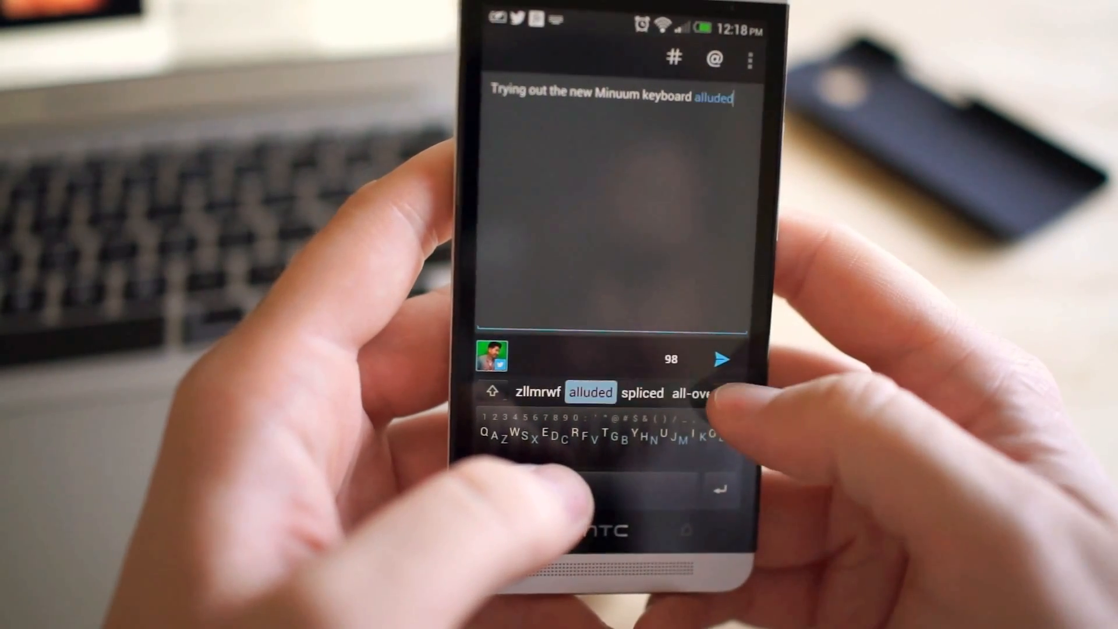
{"action": "left_click", "coordinate": [729, 393]}
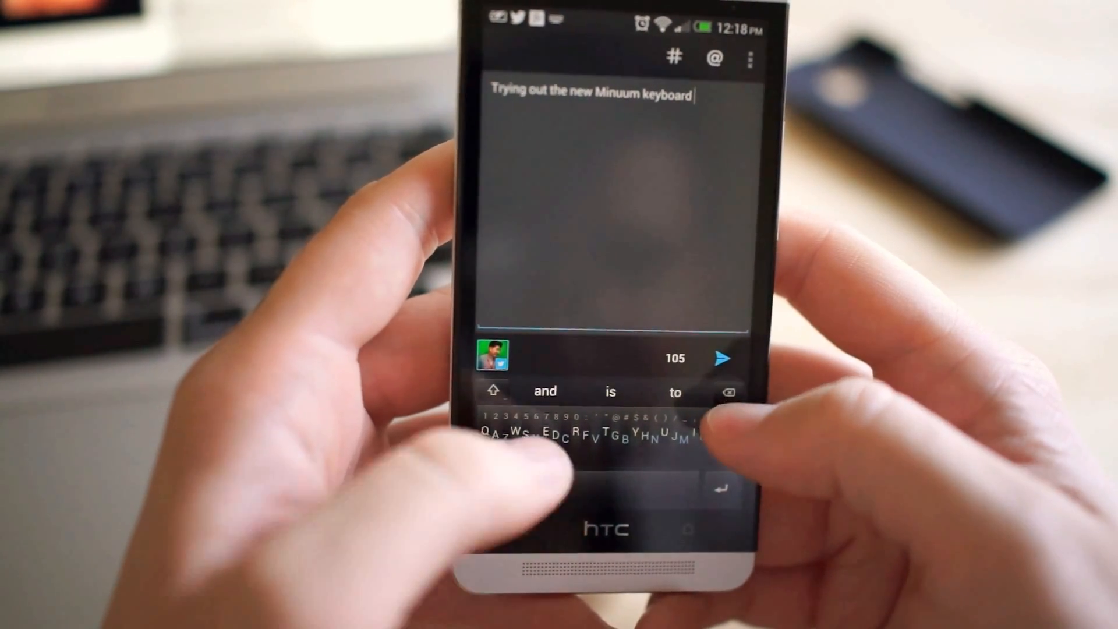
{"action": "type", "text": "al"}
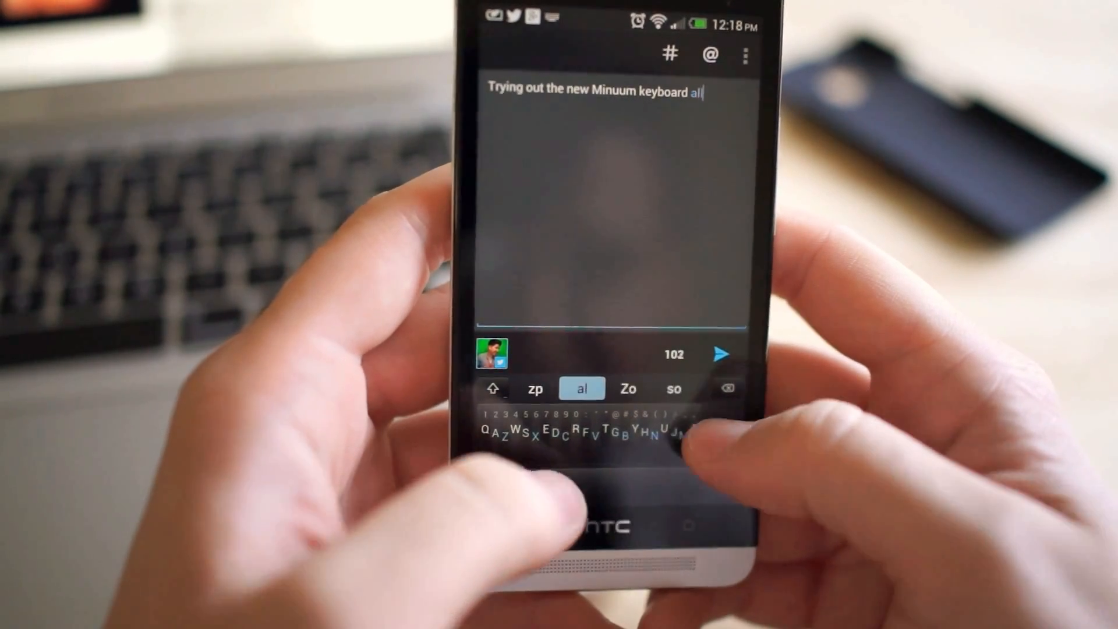
{"action": "type", "text": "application"}
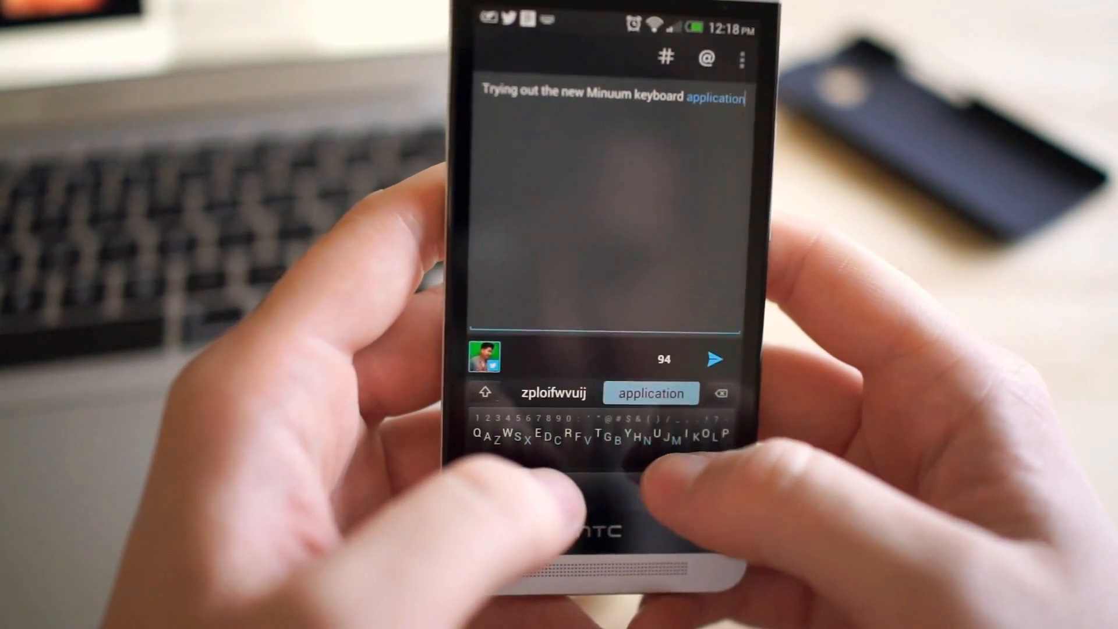